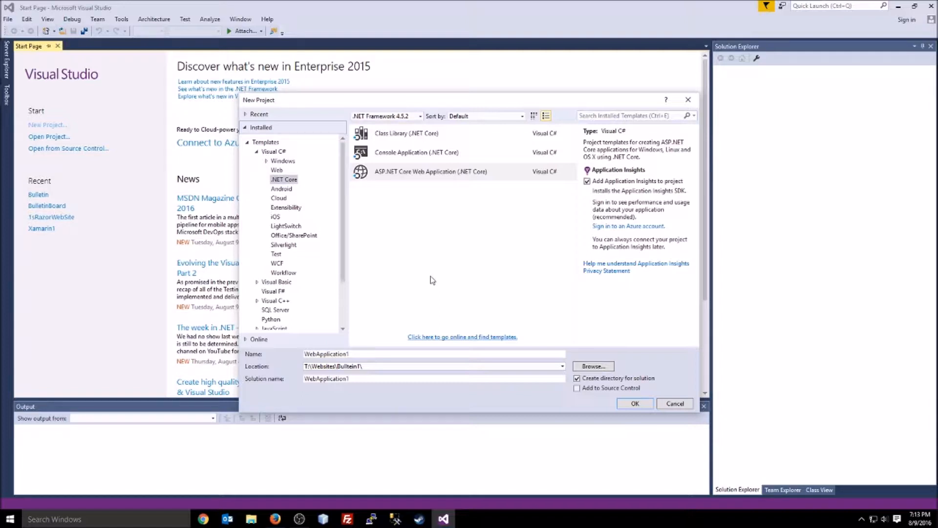
{"action": "mouse_move", "coordinate": [455, 256]}
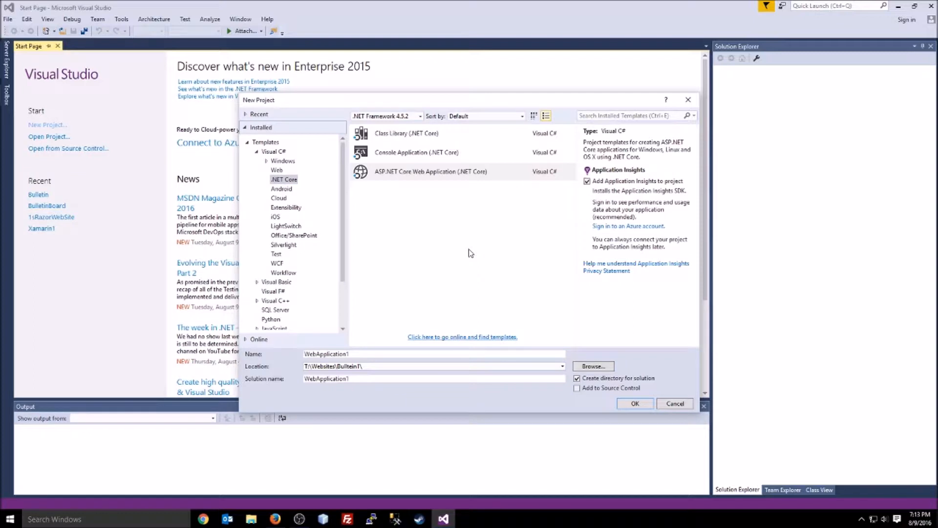
{"action": "mouse_move", "coordinate": [340, 183]}
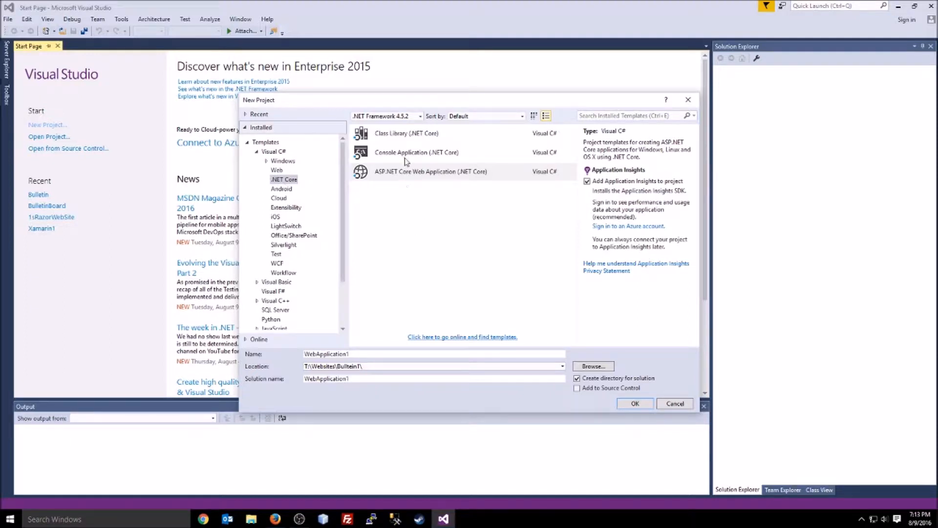
Select the ASP.NET Core Web Application (.NET Core) template for WebApplication1 and confirm it
{"action": "left_click", "coordinate": [406, 133]}
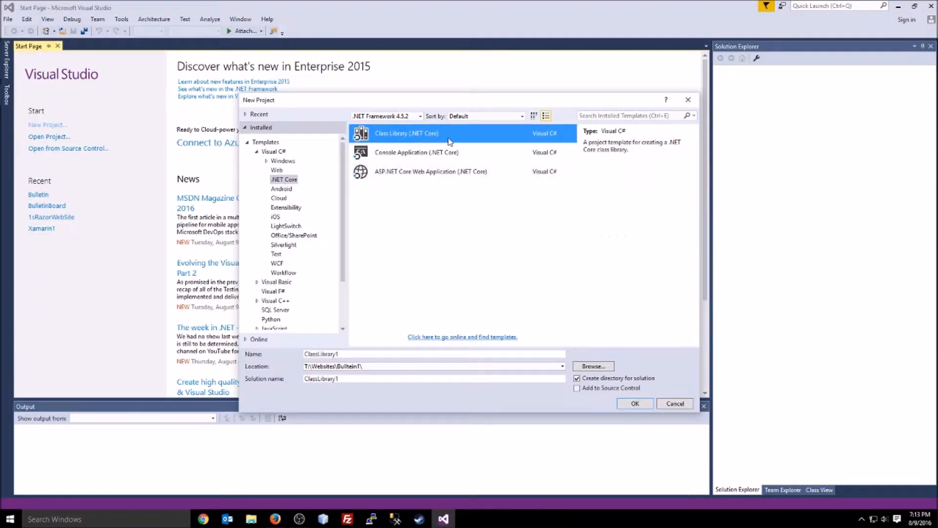
{"action": "mouse_move", "coordinate": [518, 225]}
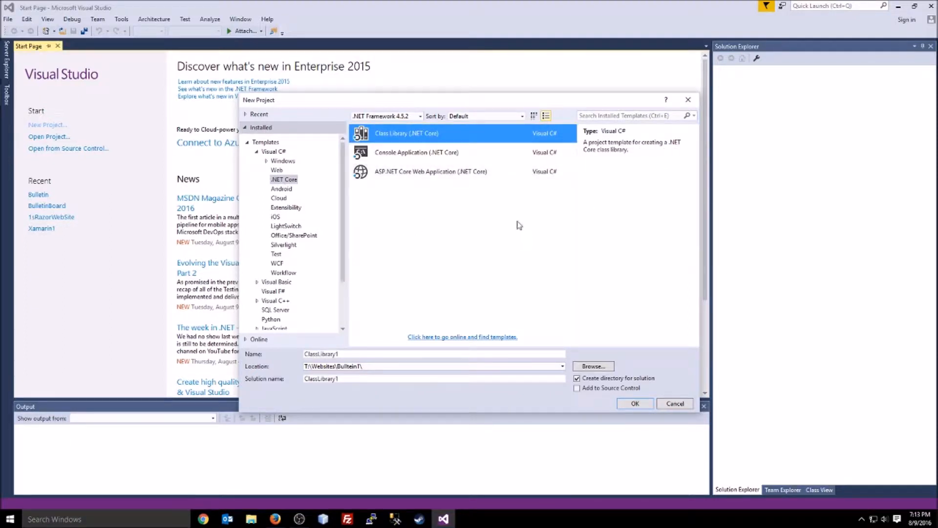
{"action": "left_click", "coordinate": [416, 153]}
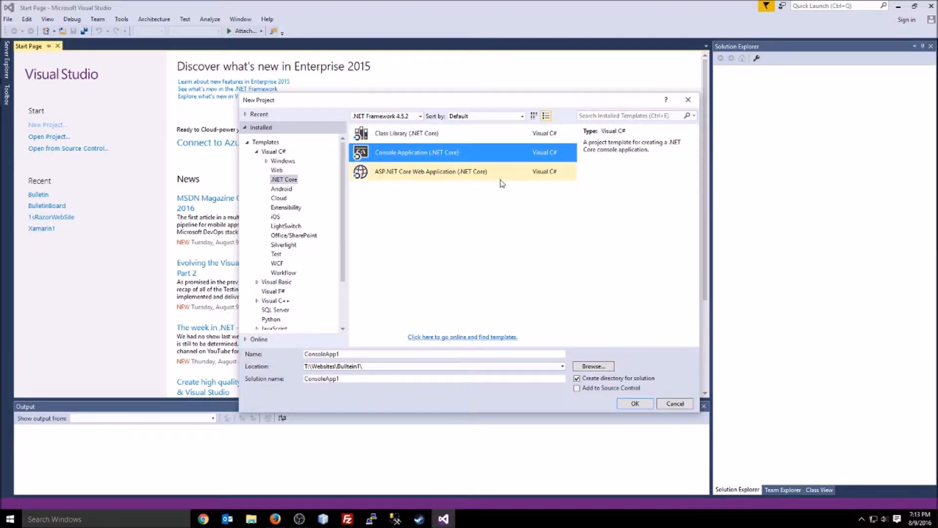
{"action": "left_click", "coordinate": [430, 171]}
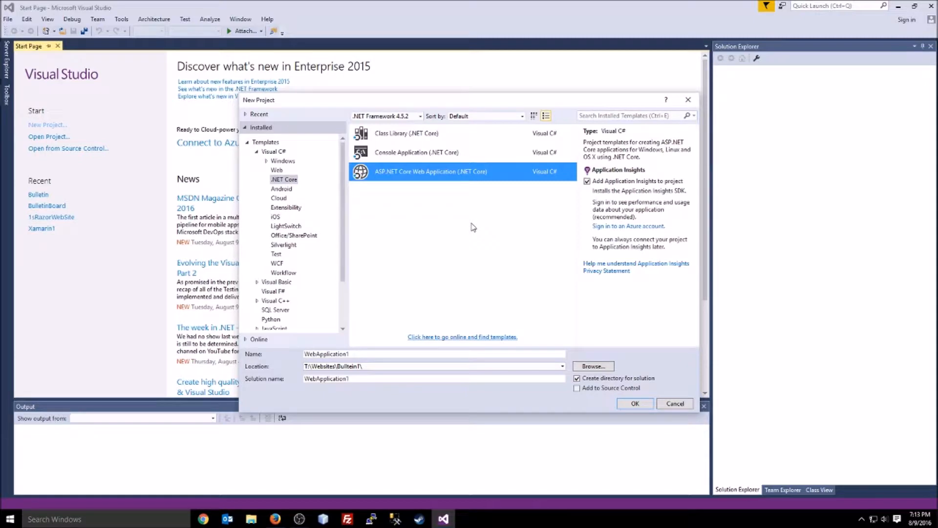
{"action": "mouse_move", "coordinate": [473, 297]}
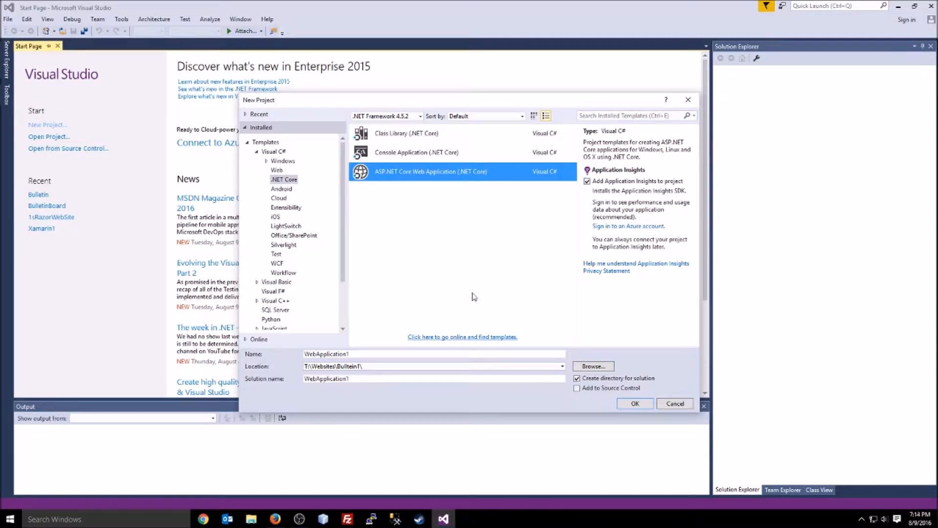
{"action": "left_click", "coordinate": [674, 403]}
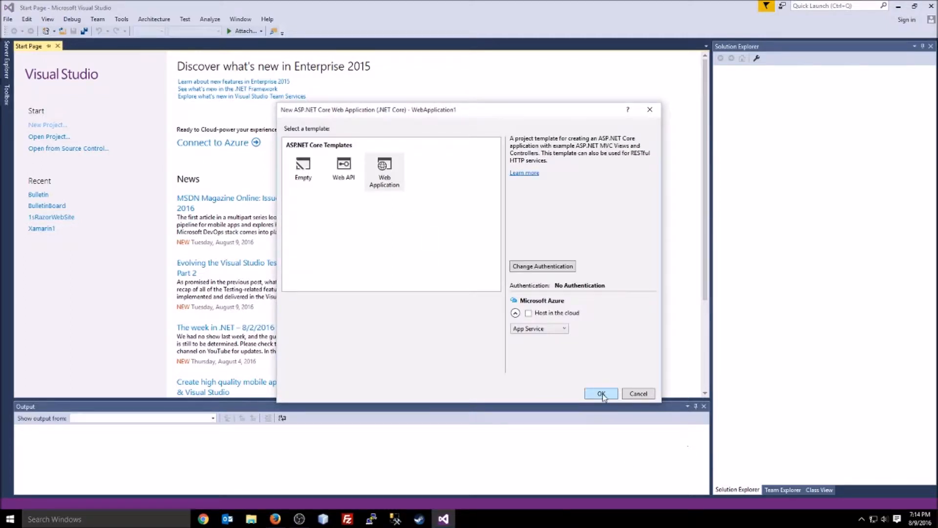
Keep No Authentication and create WebApplication1 from the Web Application template
{"action": "left_click", "coordinate": [541, 265]}
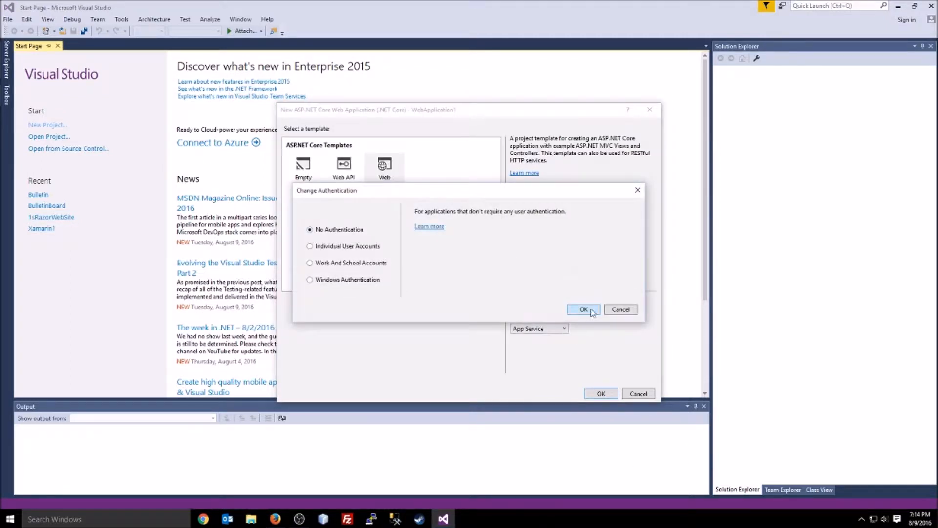
{"action": "left_click", "coordinate": [582, 309]}
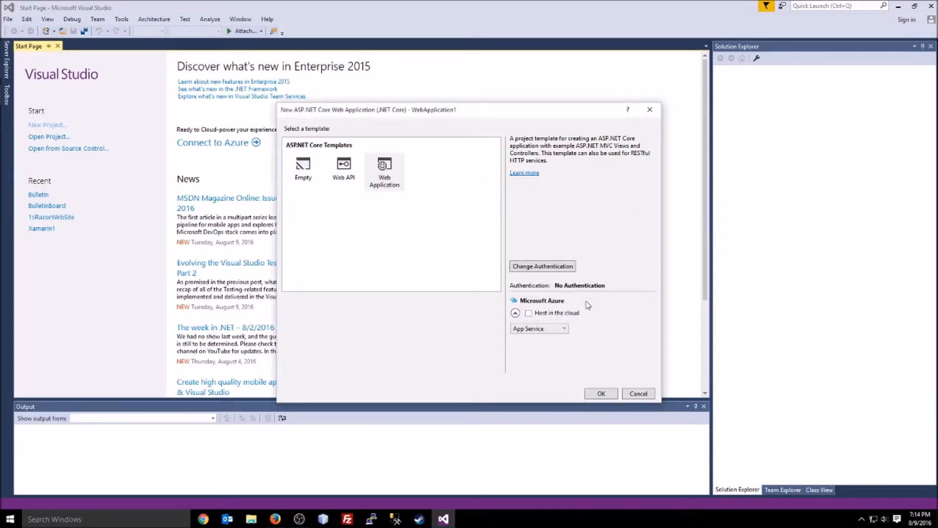
{"action": "left_click", "coordinate": [600, 393]}
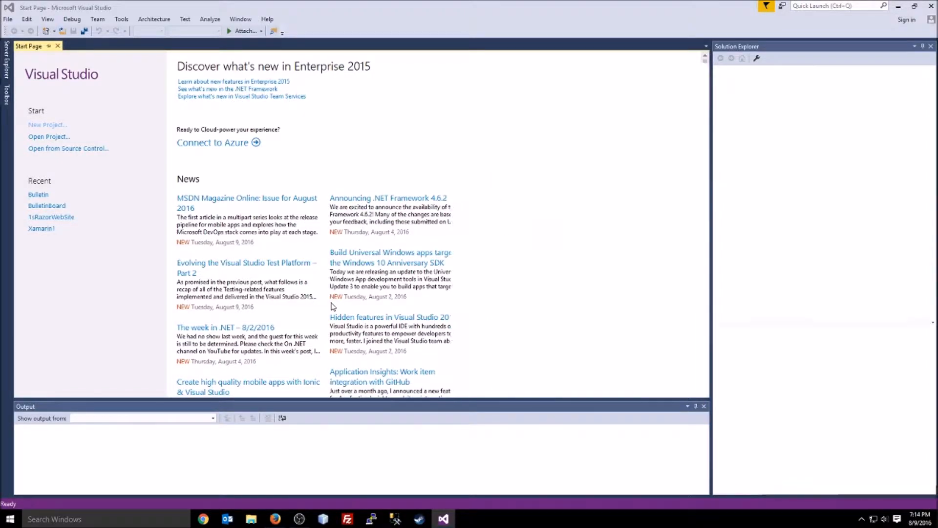
Switch the launch profile from IIS Express to WebApplication1
{"action": "left_click", "coordinate": [47, 124]}
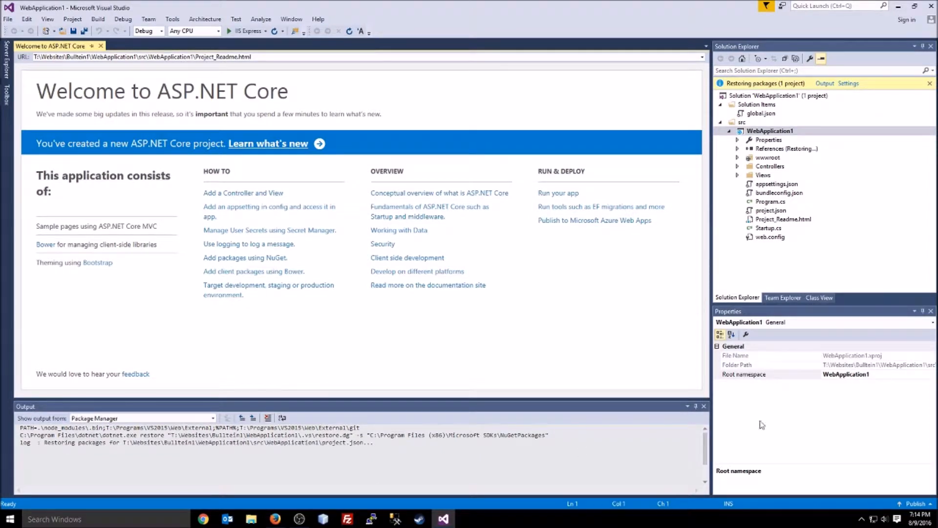
{"action": "mouse_move", "coordinate": [277, 108]}
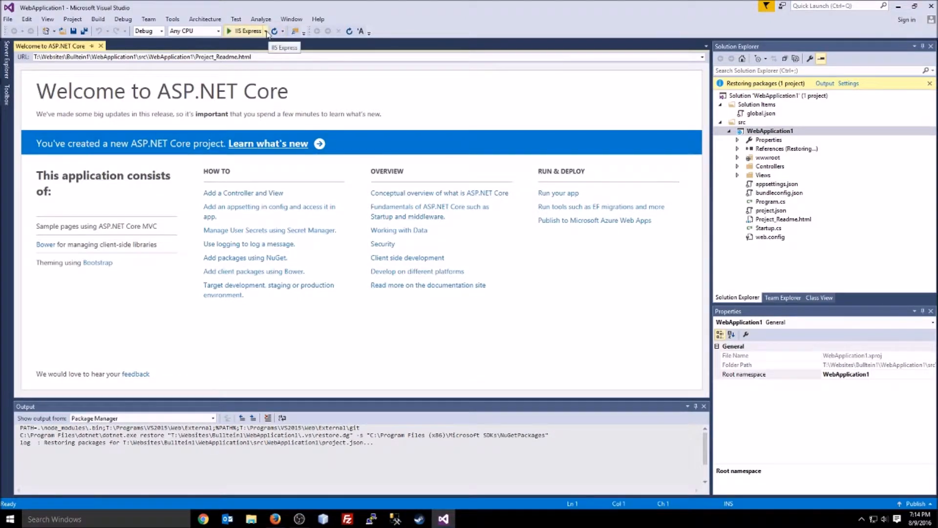
{"action": "left_click", "coordinate": [263, 31]}
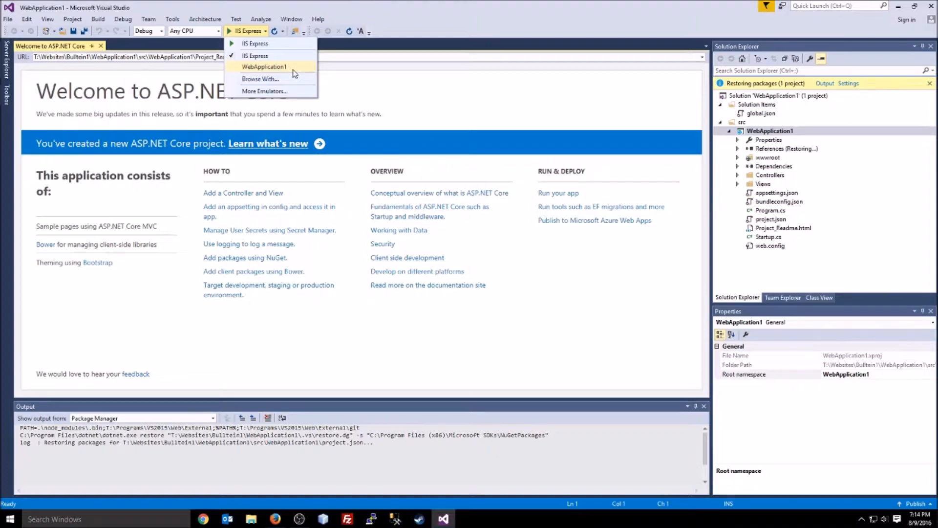
{"action": "left_click", "coordinate": [264, 67]}
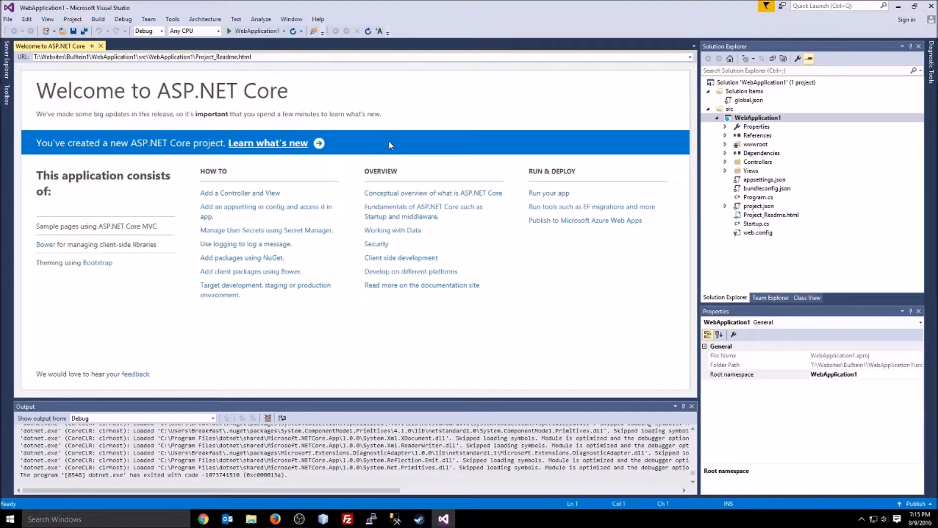
{"action": "mouse_move", "coordinate": [320, 124]}
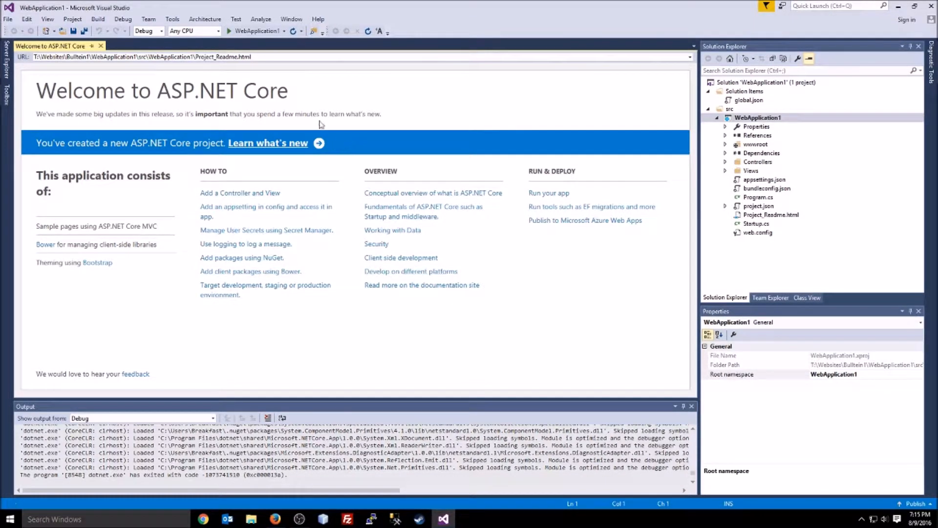
Run WebApplication1 under its own launch profile so it serves at localhost:5000
{"action": "left_click", "coordinate": [240, 57]}
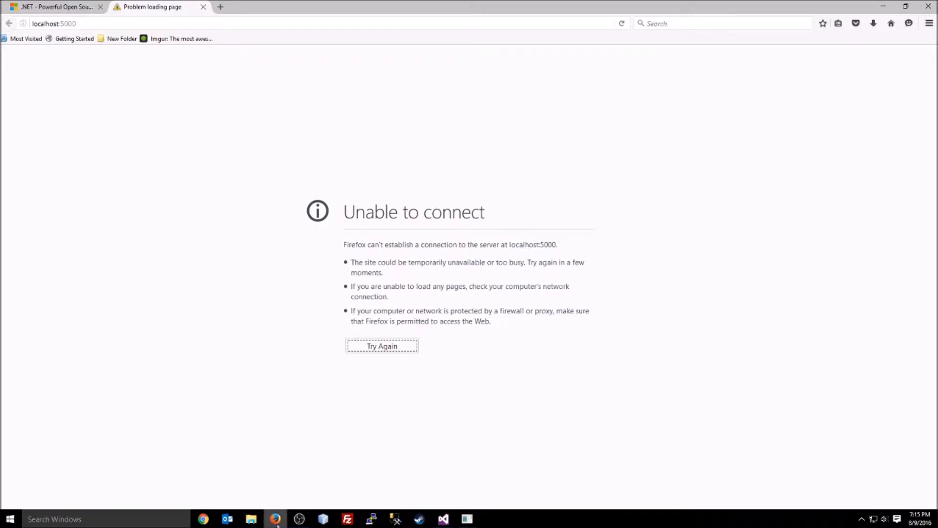
{"action": "left_click", "coordinate": [444, 519]}
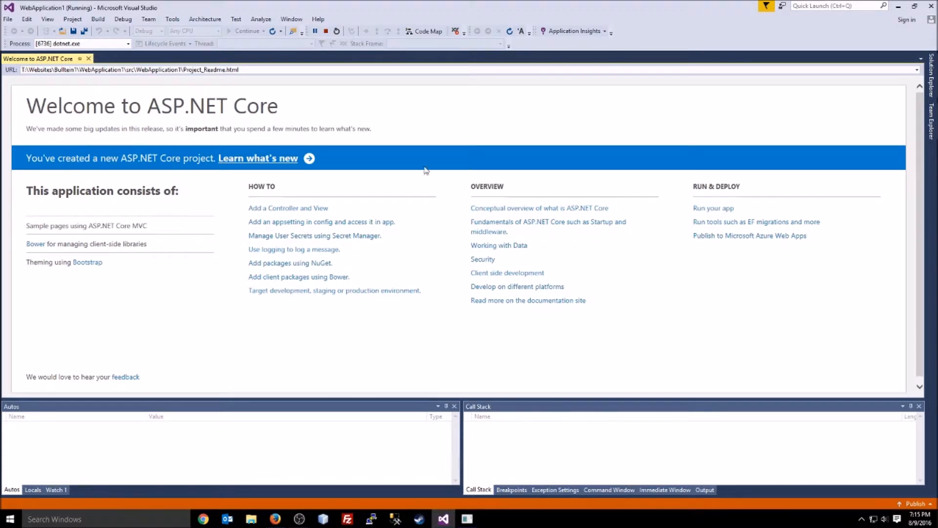
{"action": "mouse_move", "coordinate": [335, 290]}
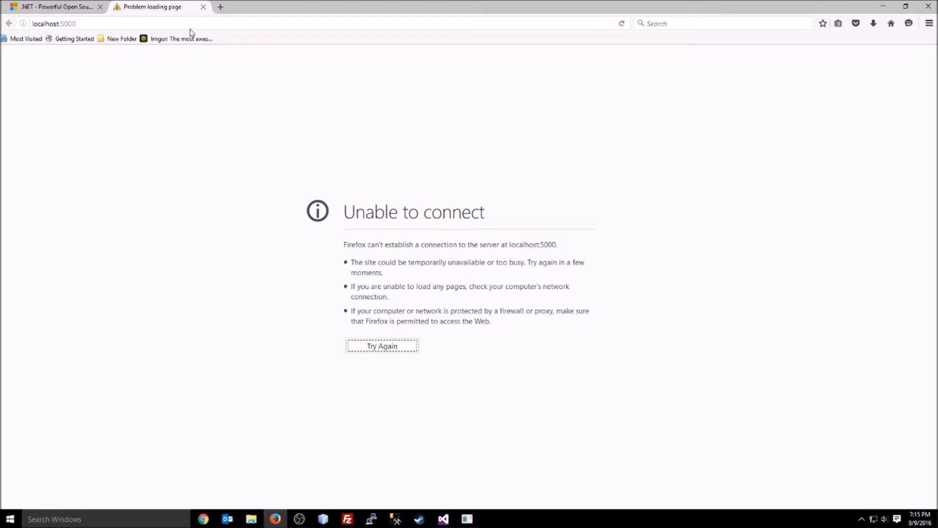
{"action": "left_click", "coordinate": [54, 6]}
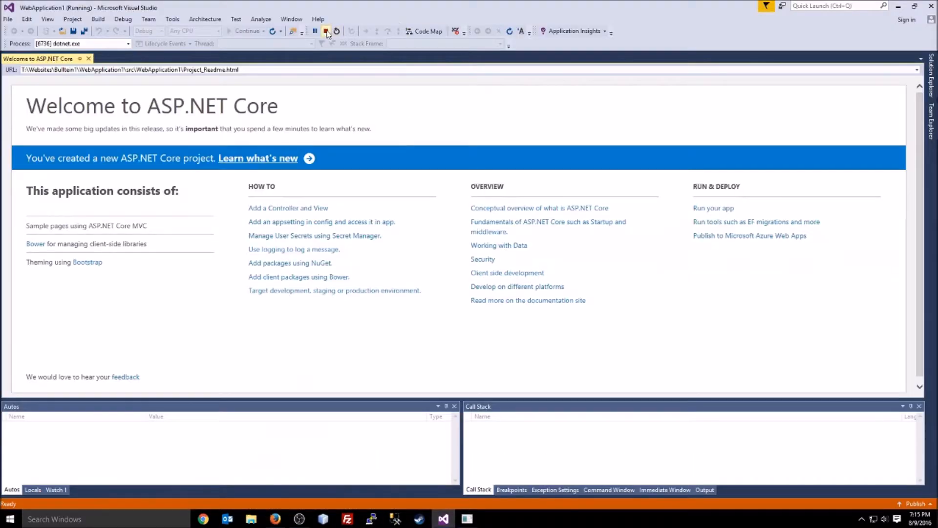
{"action": "left_click", "coordinate": [327, 31]}
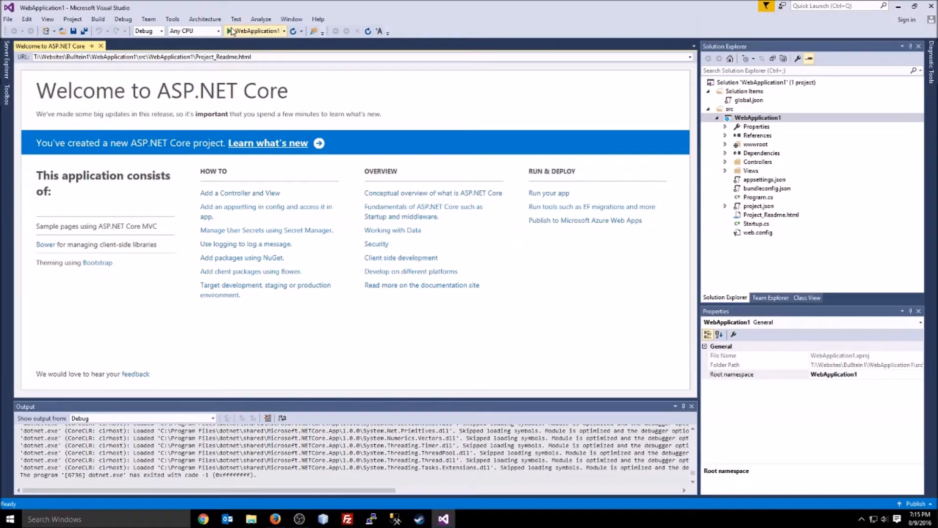
{"action": "left_click", "coordinate": [232, 30]}
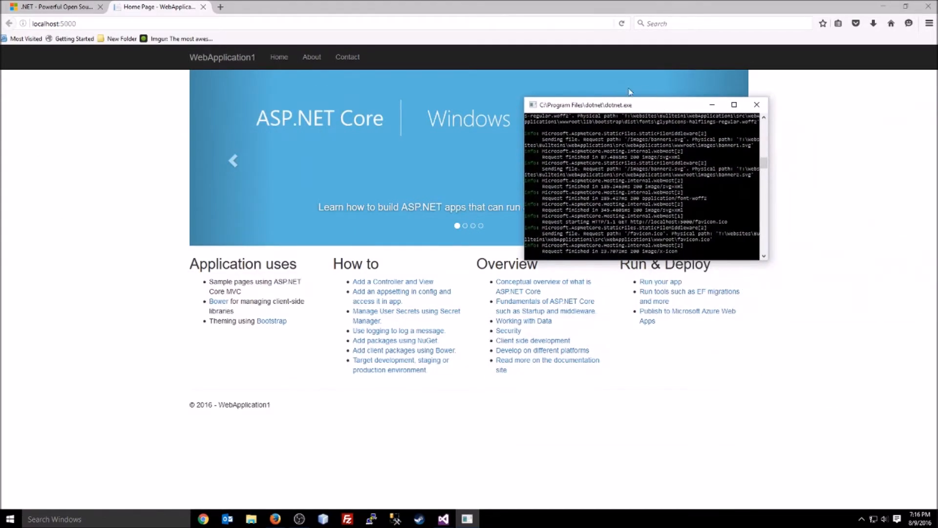
{"action": "mouse_move", "coordinate": [758, 185]}
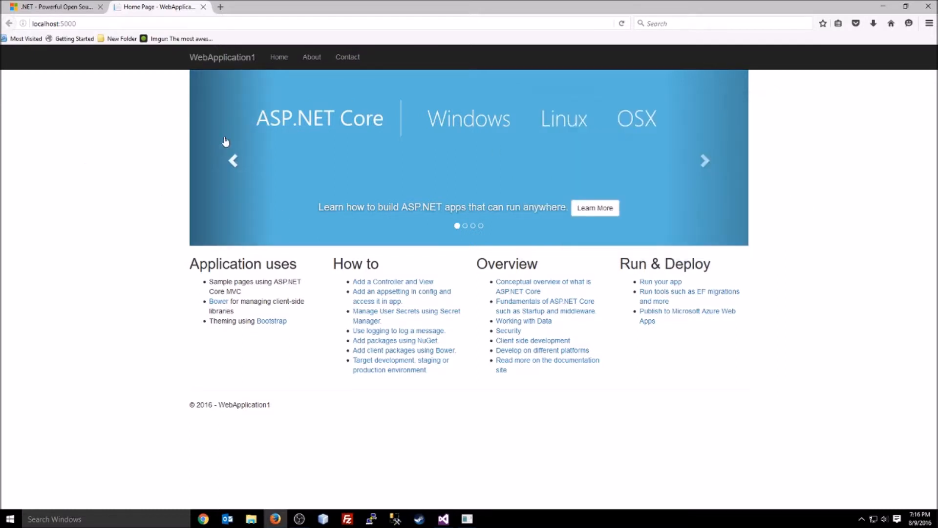
Navigate from the WebApplication1 home page to its About page at localhost:5000/Home/About
{"action": "left_click", "coordinate": [311, 57]}
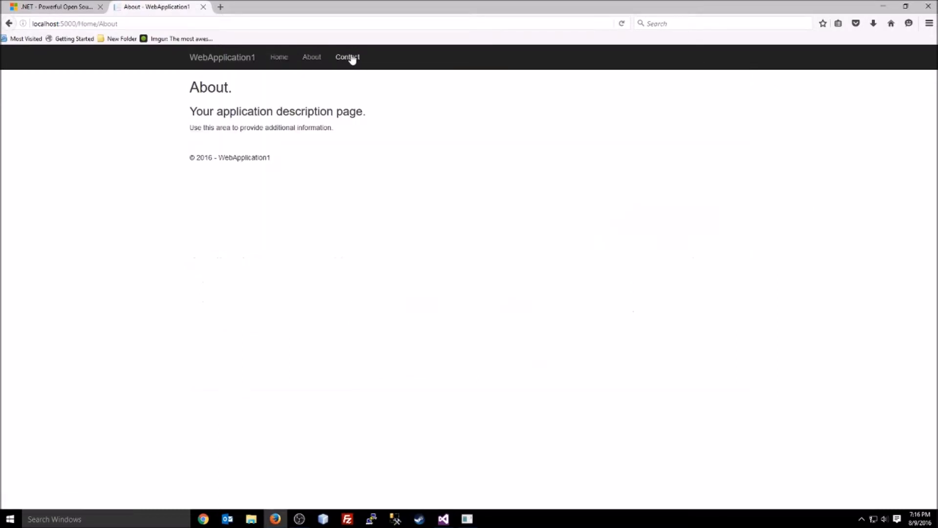
{"action": "mouse_move", "coordinate": [362, 98]}
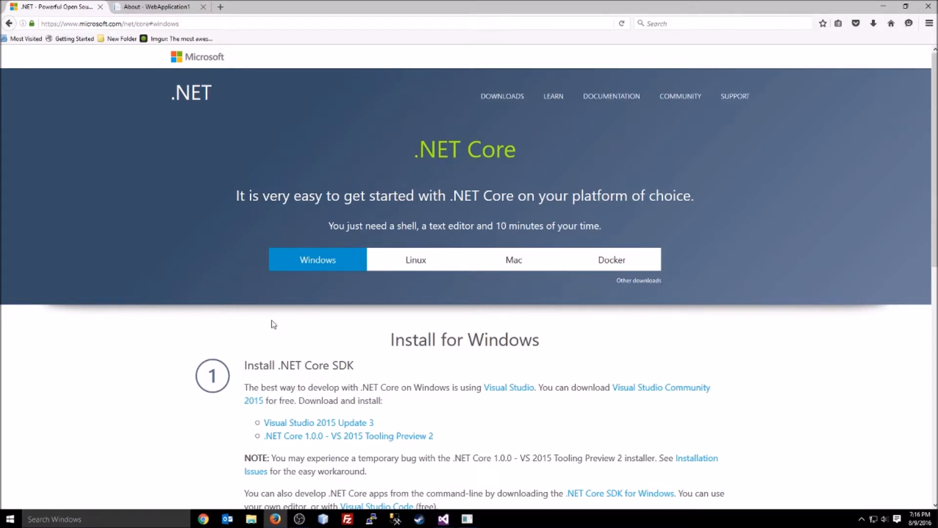
{"action": "mouse_move", "coordinate": [354, 307]}
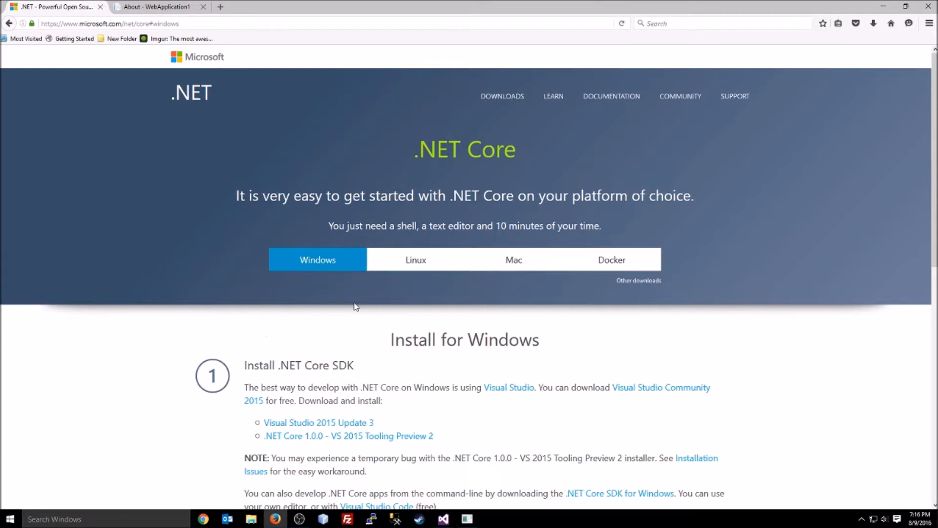
{"action": "mouse_move", "coordinate": [606, 281]}
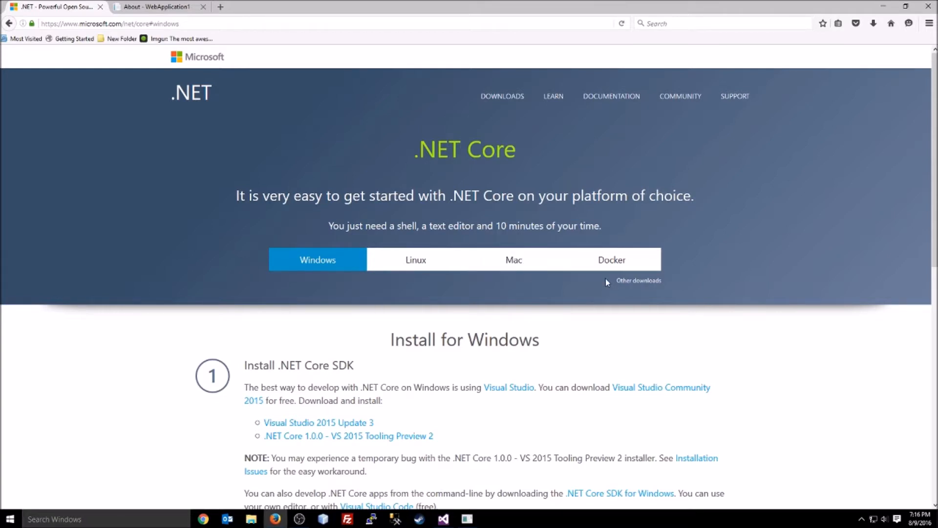
{"action": "mouse_move", "coordinate": [468, 378]}
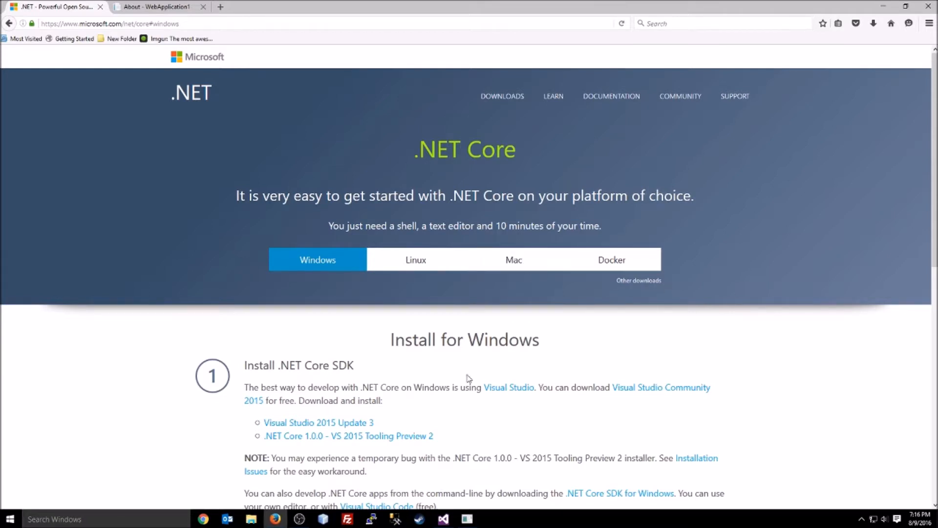
View the RHEL install steps on the .NET Core get-started page, then return to the Windows instructions
{"action": "left_click", "coordinate": [415, 259]}
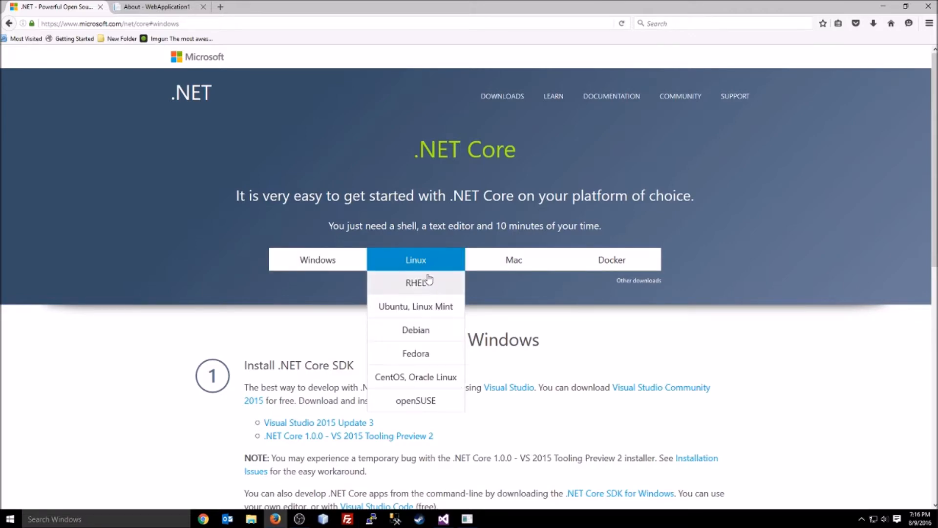
{"action": "left_click", "coordinate": [415, 281]}
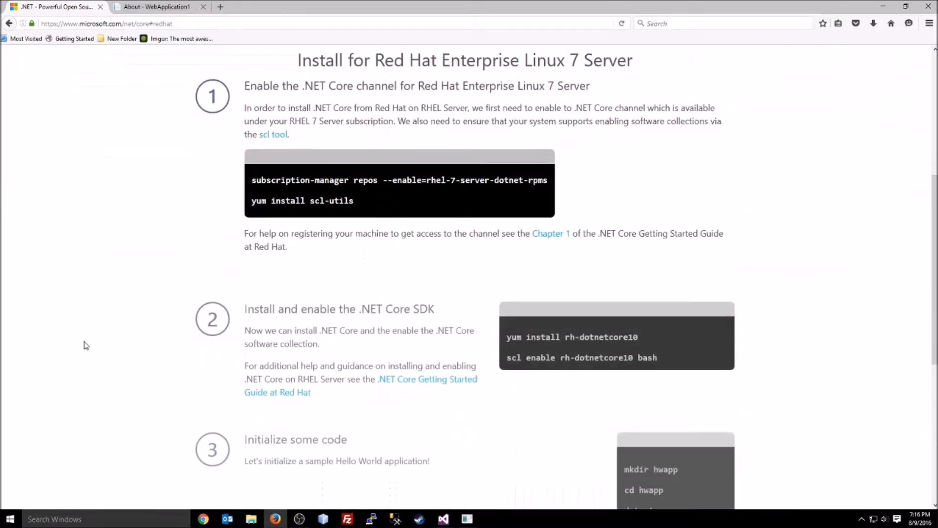
{"action": "scroll", "scroll_direction": "down", "scroll_amount": 3}
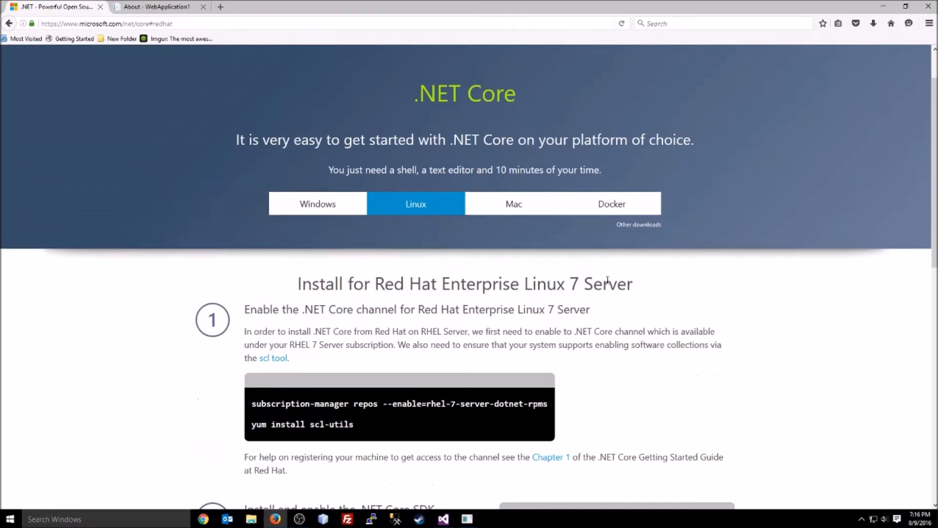
{"action": "left_click", "coordinate": [317, 203]}
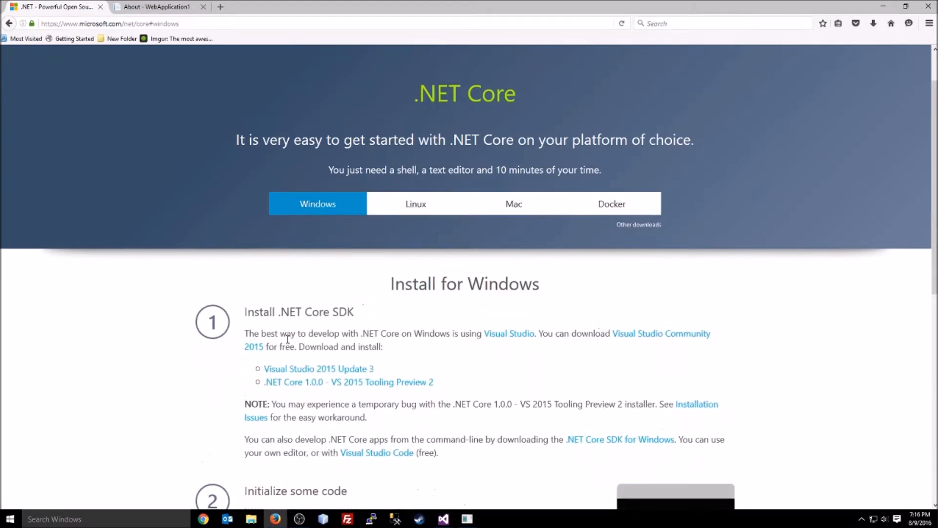
{"action": "scroll", "scroll_direction": "down", "scroll_amount": 3}
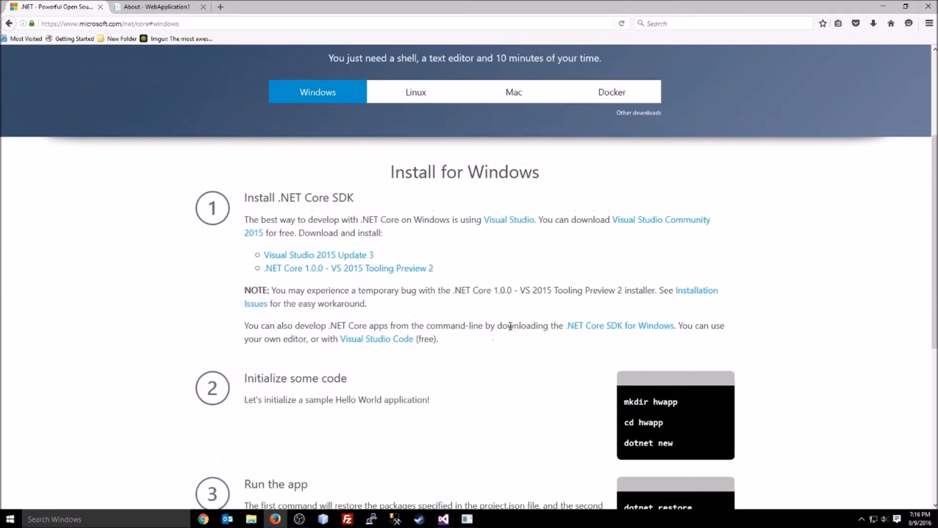
{"action": "mouse_move", "coordinate": [305, 271]}
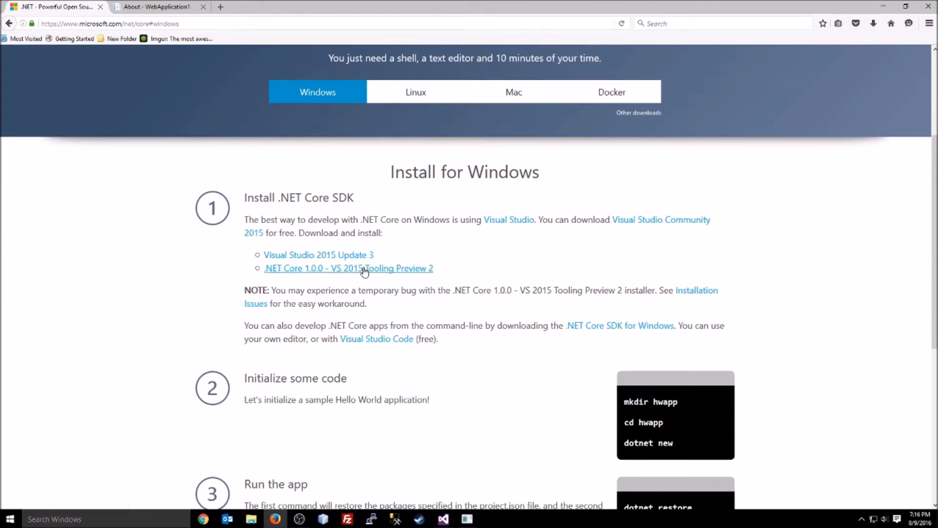
{"action": "left_click", "coordinate": [348, 268]}
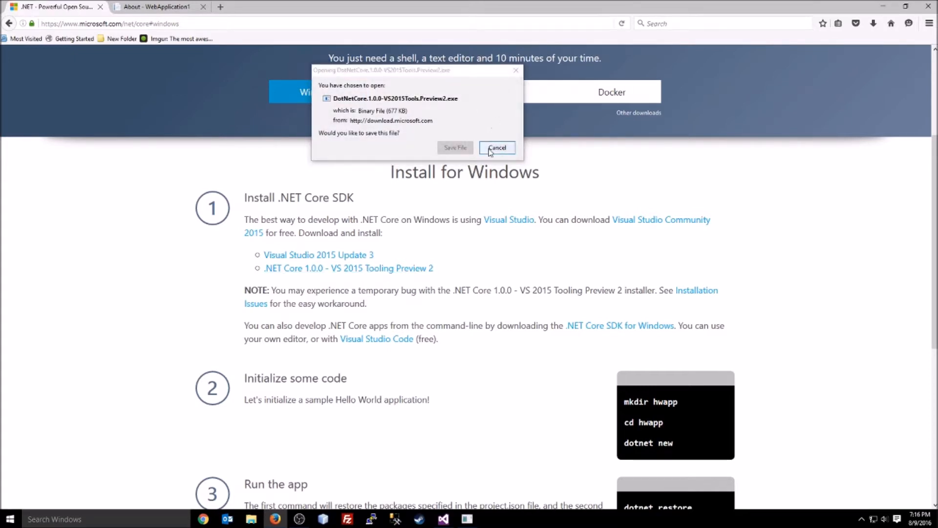
{"action": "left_click", "coordinate": [496, 147]}
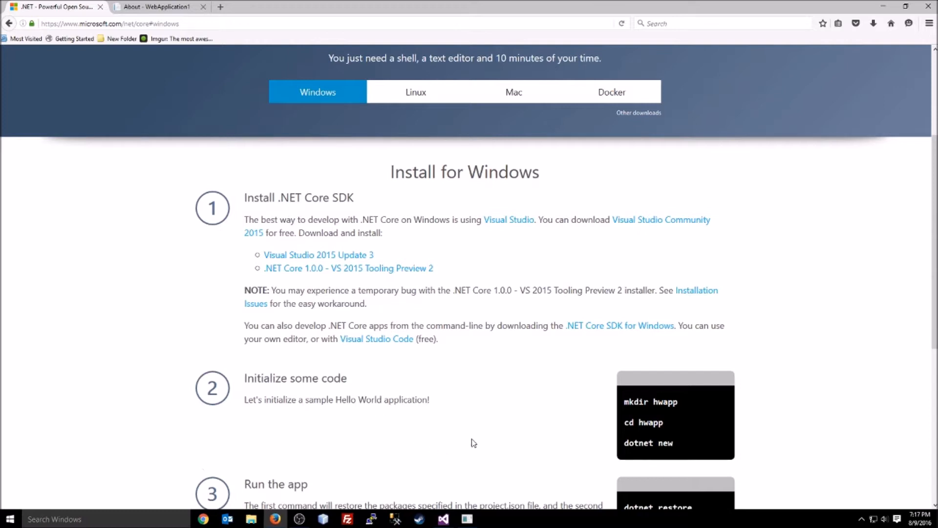
{"action": "mouse_move", "coordinate": [449, 397]}
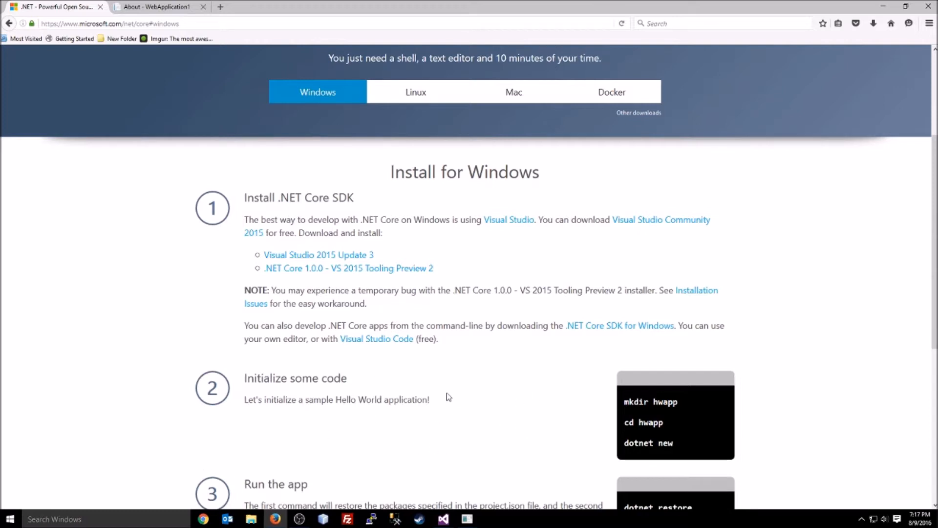
{"action": "mouse_move", "coordinate": [414, 391]}
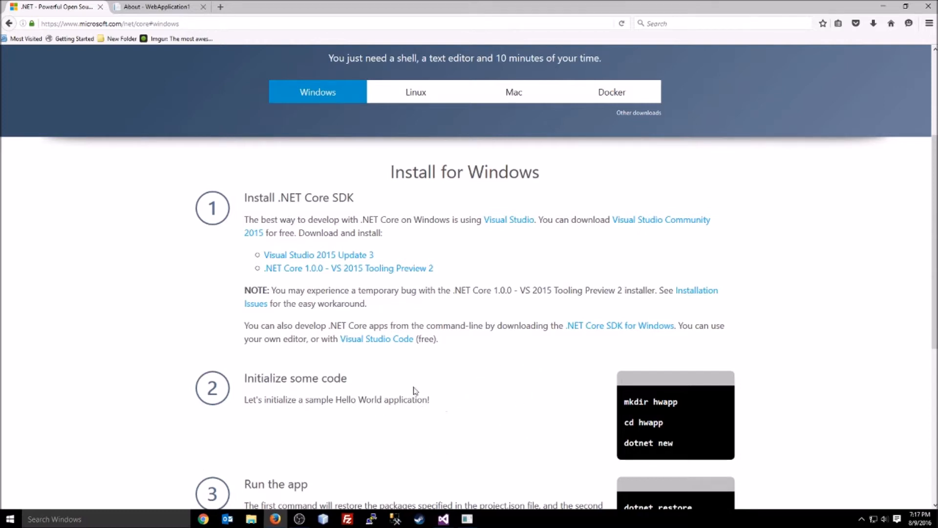
{"action": "mouse_move", "coordinate": [437, 353]}
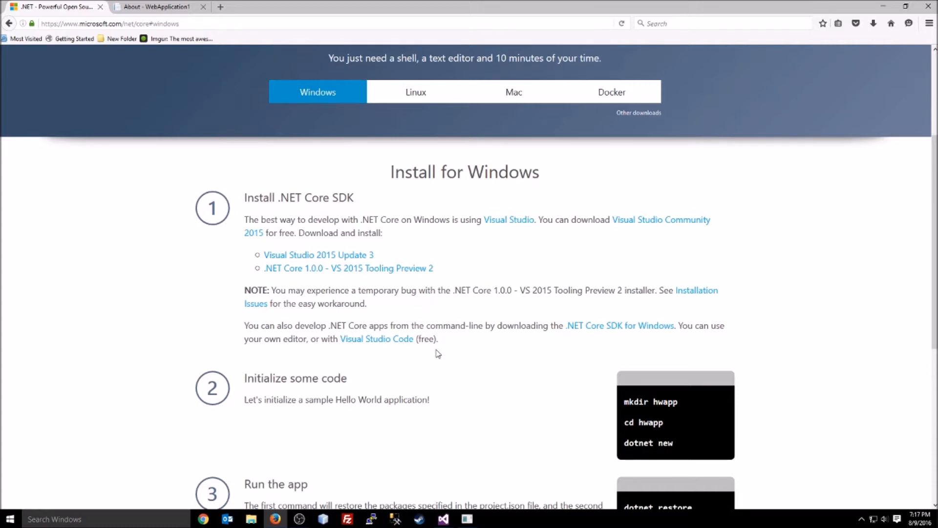
{"action": "scroll", "scroll_direction": "down", "scroll_amount": 3}
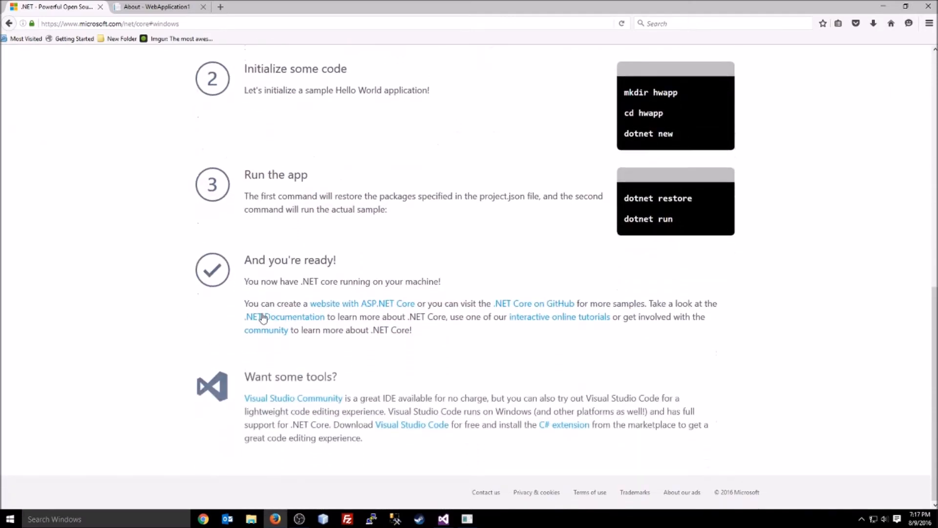
{"action": "scroll", "scroll_direction": "up", "scroll_amount": 3}
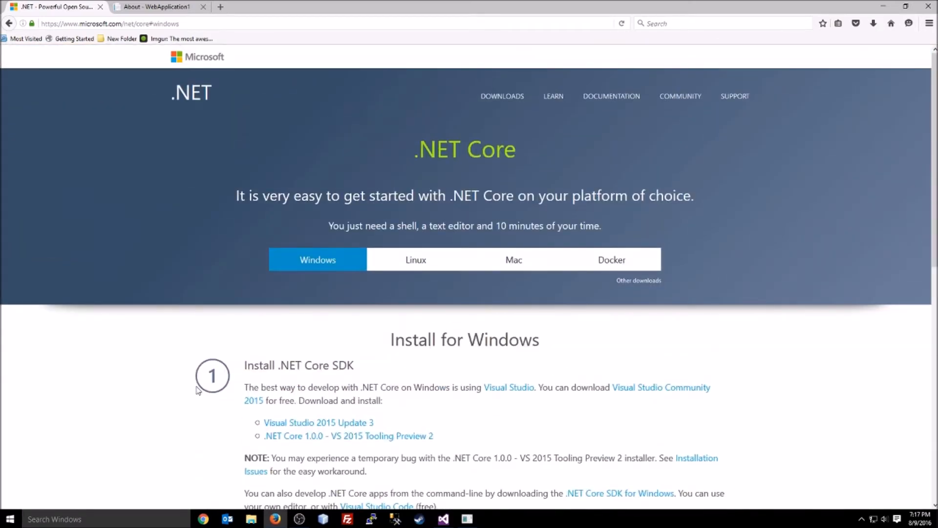